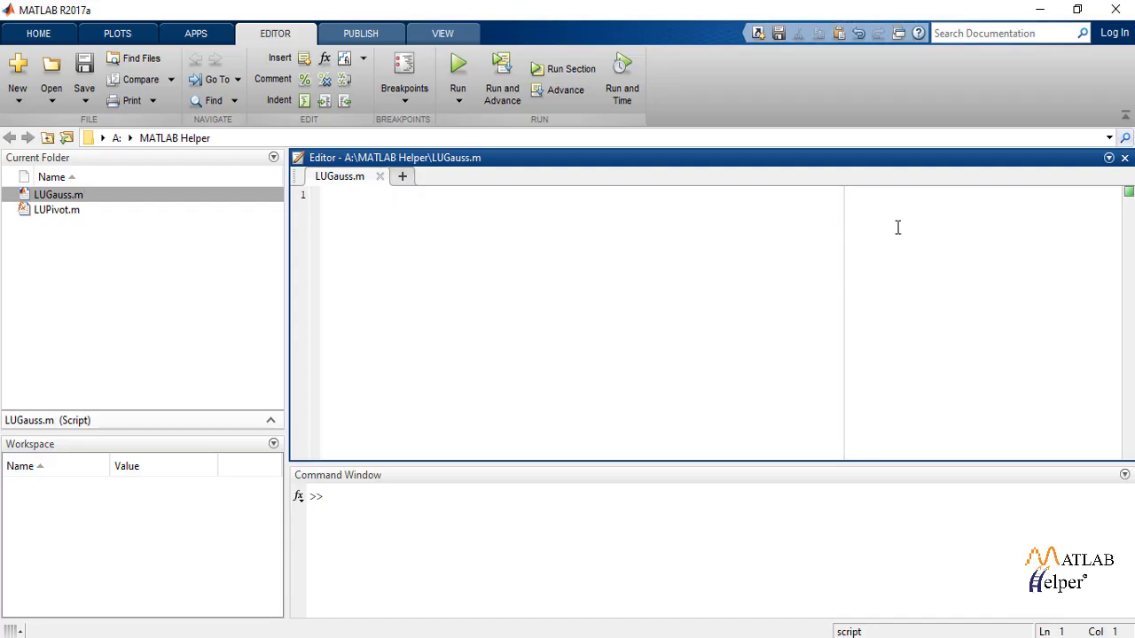
# Add the 'Gauss Elimination as LU Factorization' heading and the row-1 factor note
pyautogui.write('Gauss Elimination as LU Factorization')
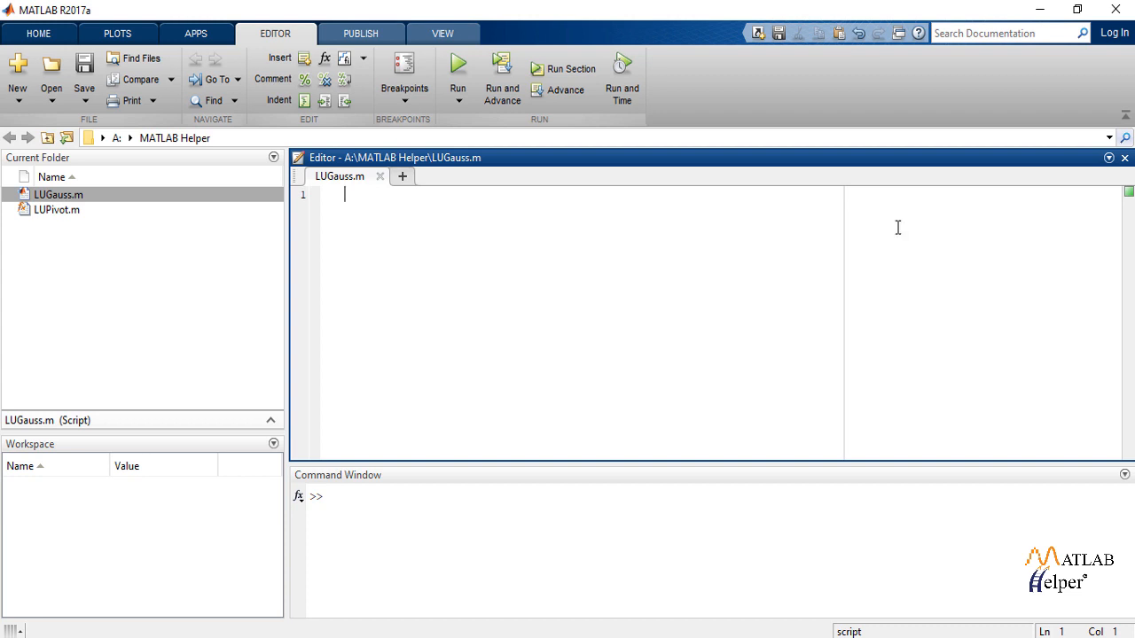
pyautogui.write('The first step in Gauss elimination is to multiply row 1 by the factor')
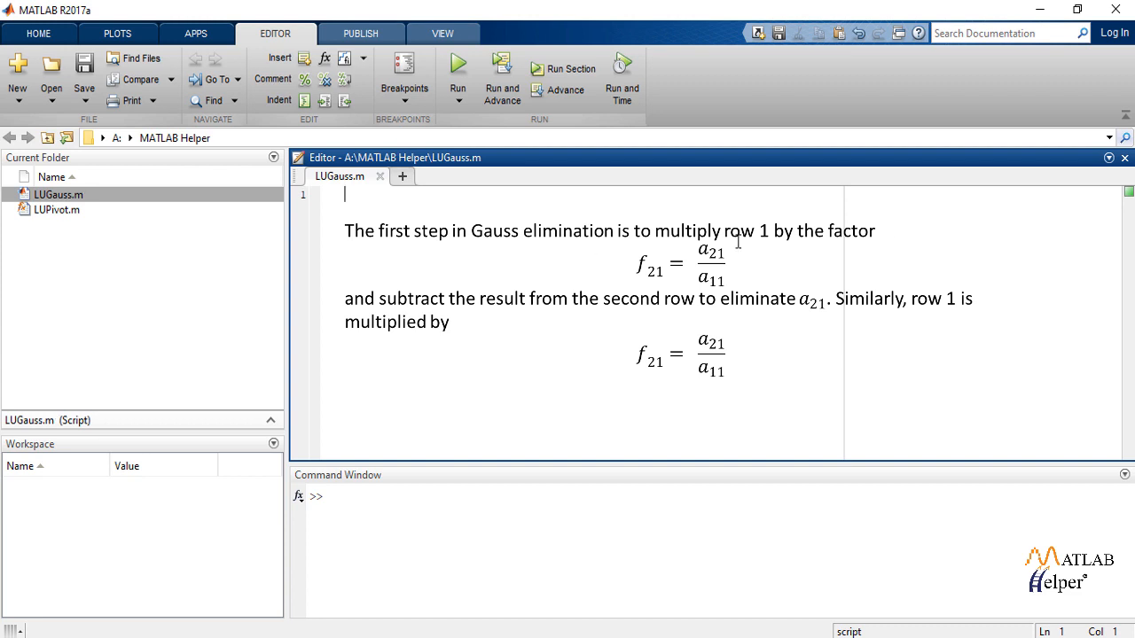
pyautogui.moveTo(897, 227)
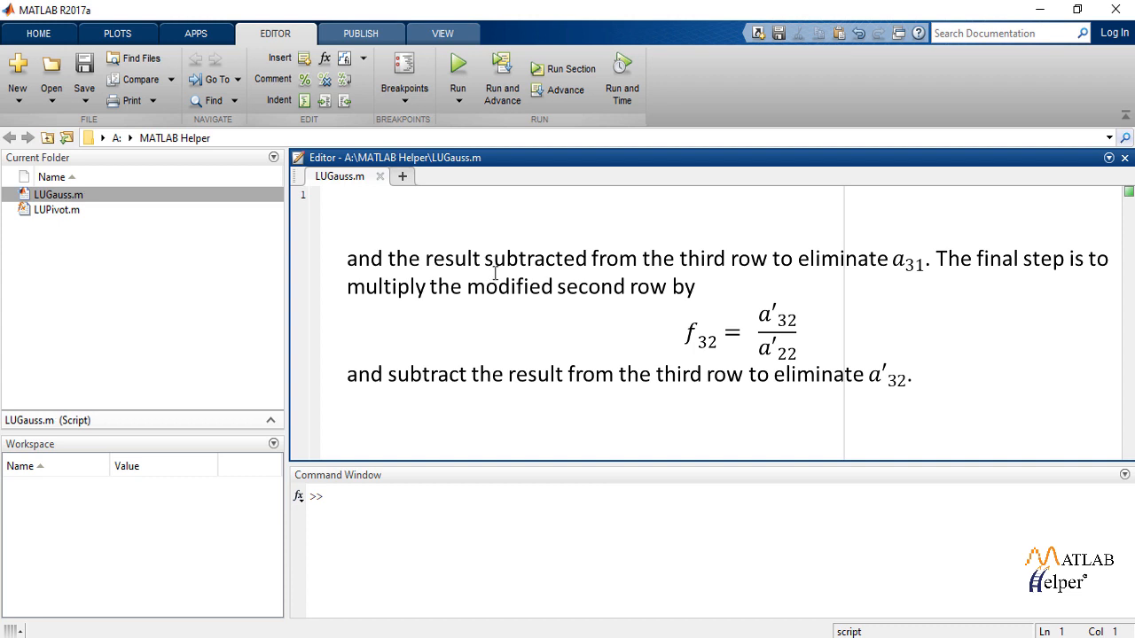
pyautogui.moveTo(897, 227)
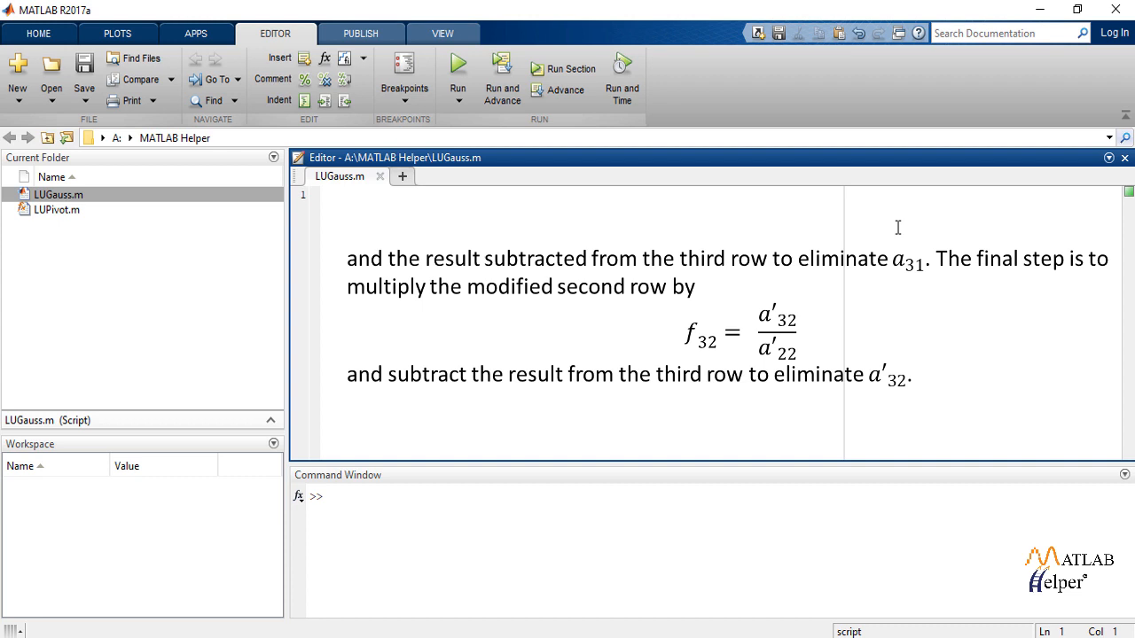
pyautogui.scroll(-3)
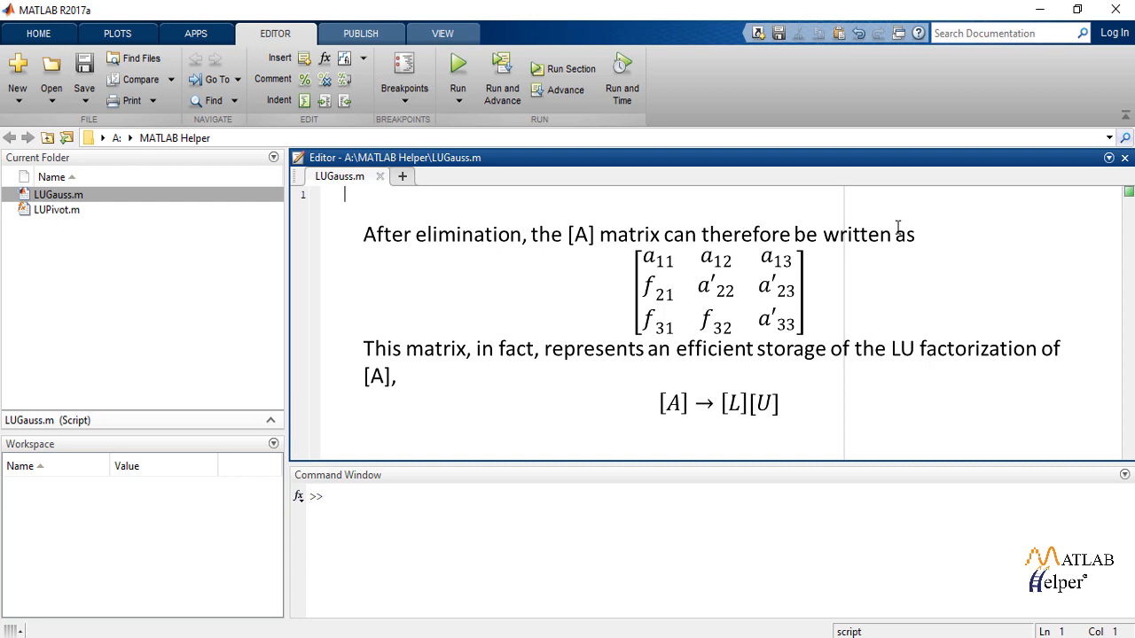
pyautogui.moveTo(494, 273)
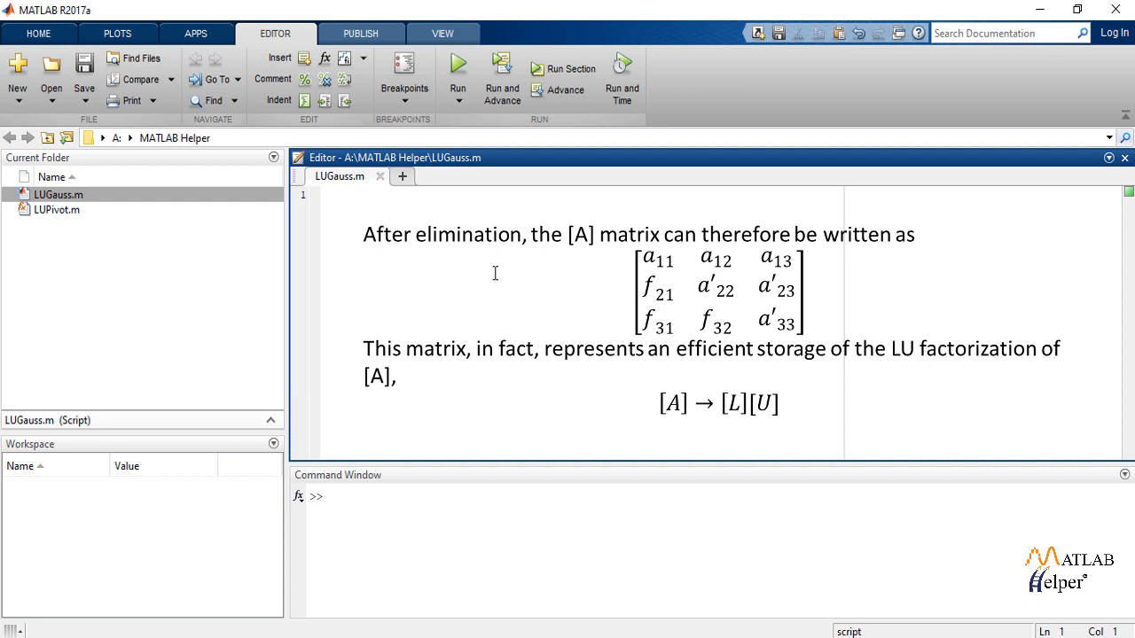
pyautogui.moveTo(897, 227)
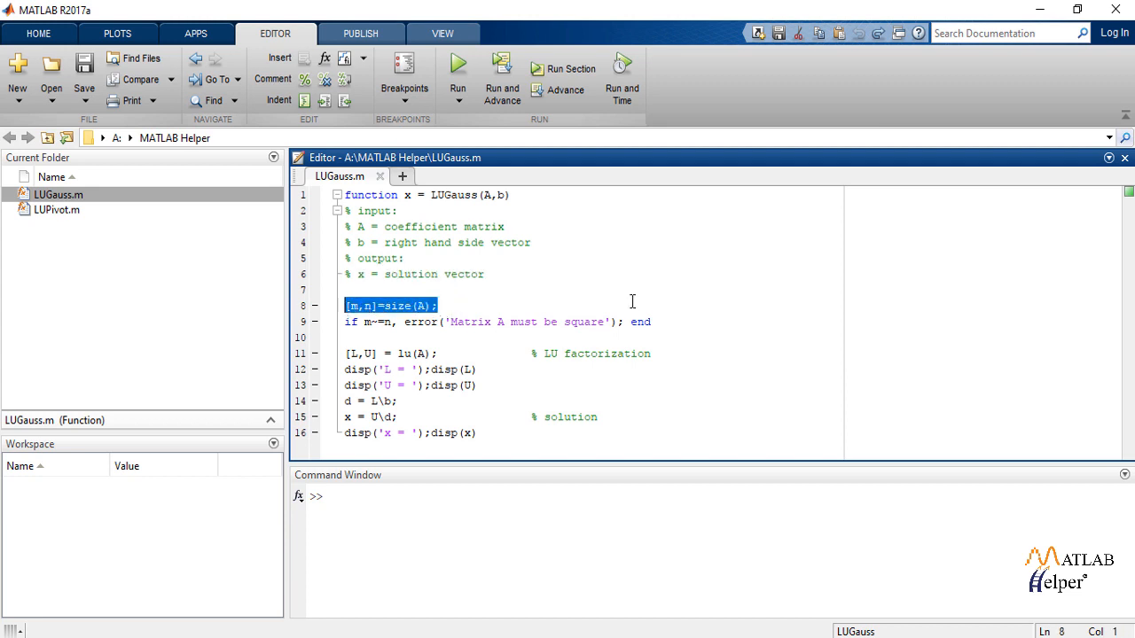
pyautogui.moveTo(644, 301)
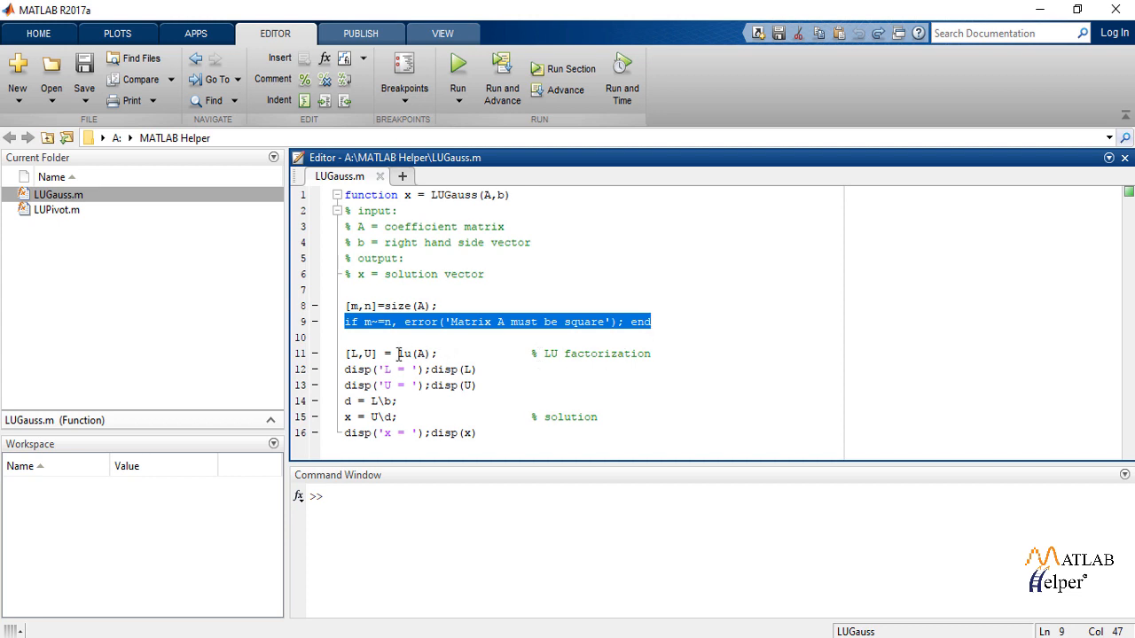
# Highlight the square-matrix error check and lu factorization lines, then move to the prompt
pyautogui.doubleClick(405, 355)
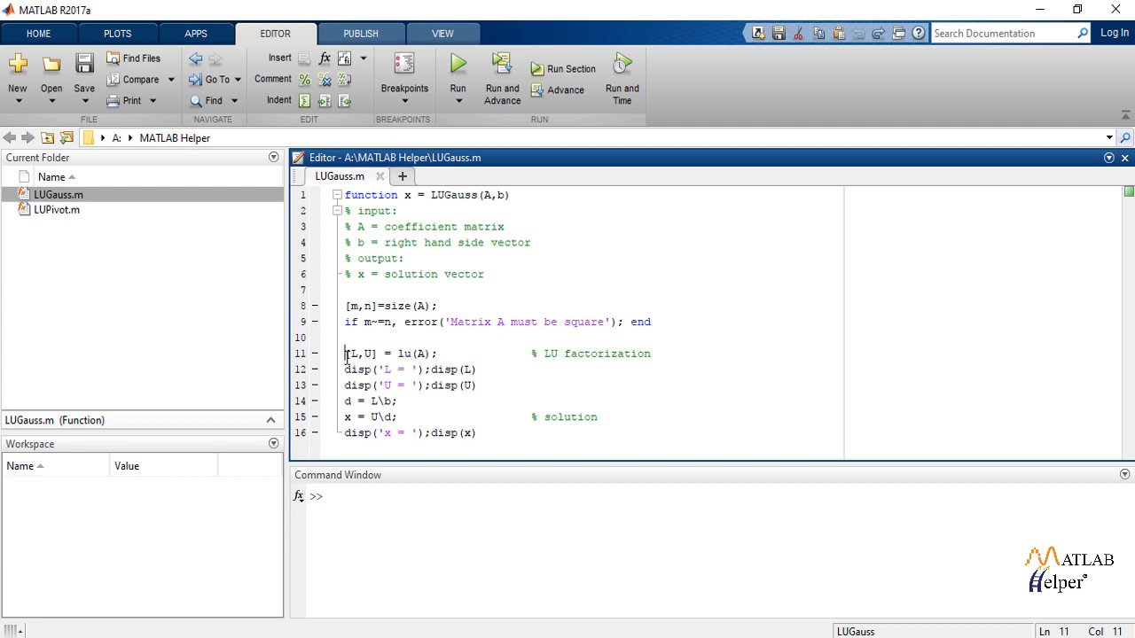
pyautogui.doubleClick(355, 355)
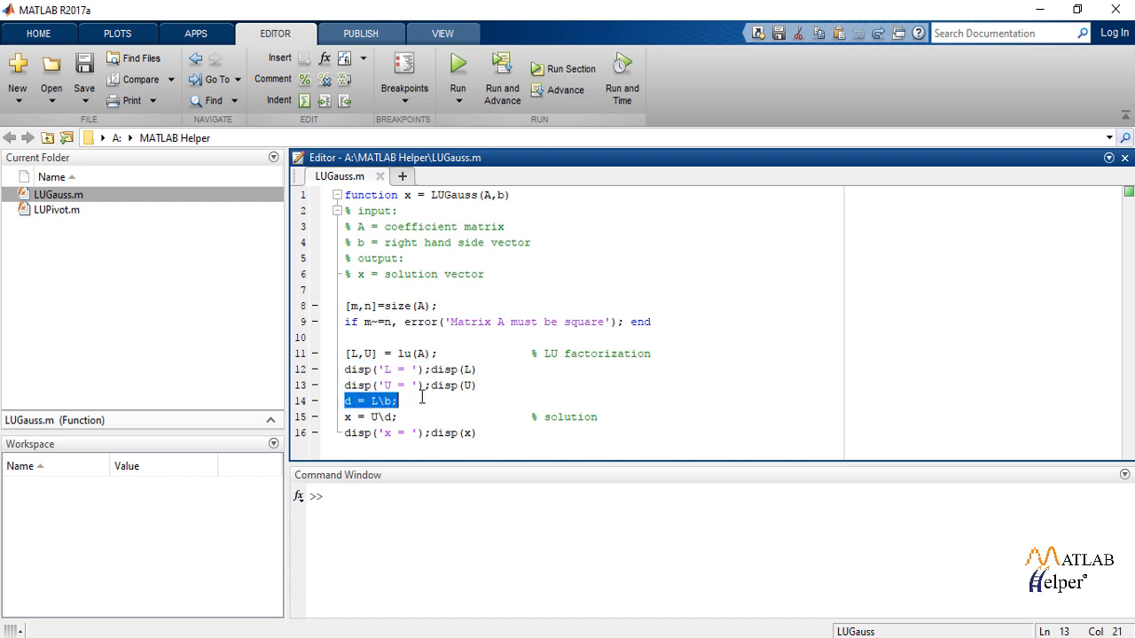
pyautogui.click(410, 433)
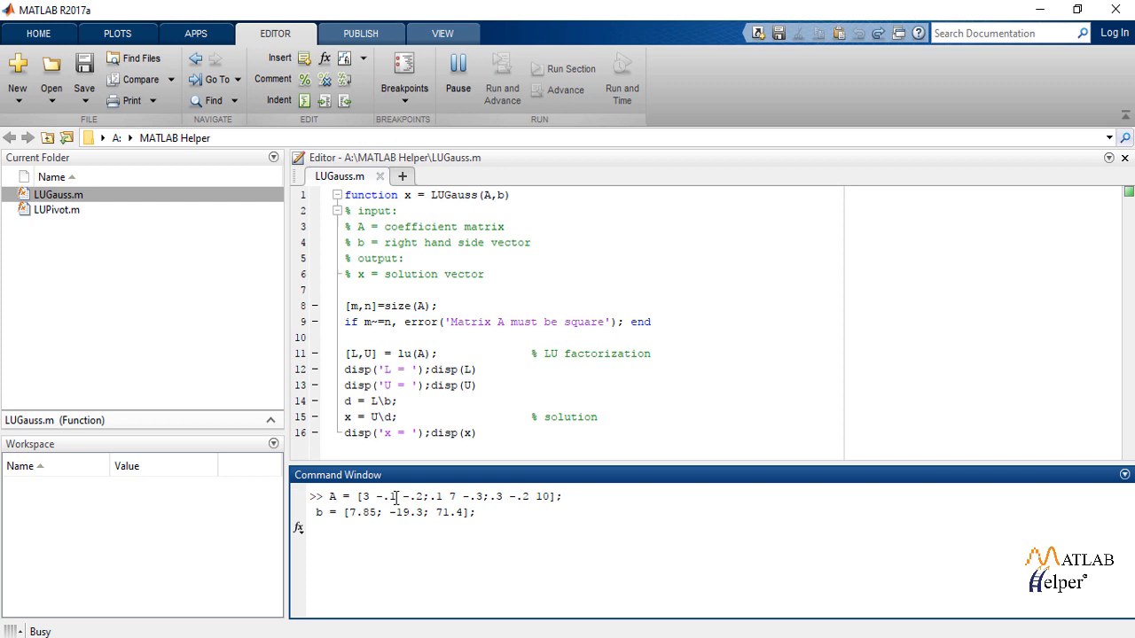
# Run LUGauss(A,b) on the 3×3 system, giving L, U and x = [3; -2.5; 7]
pyautogui.write('LUGauss(A,b);')
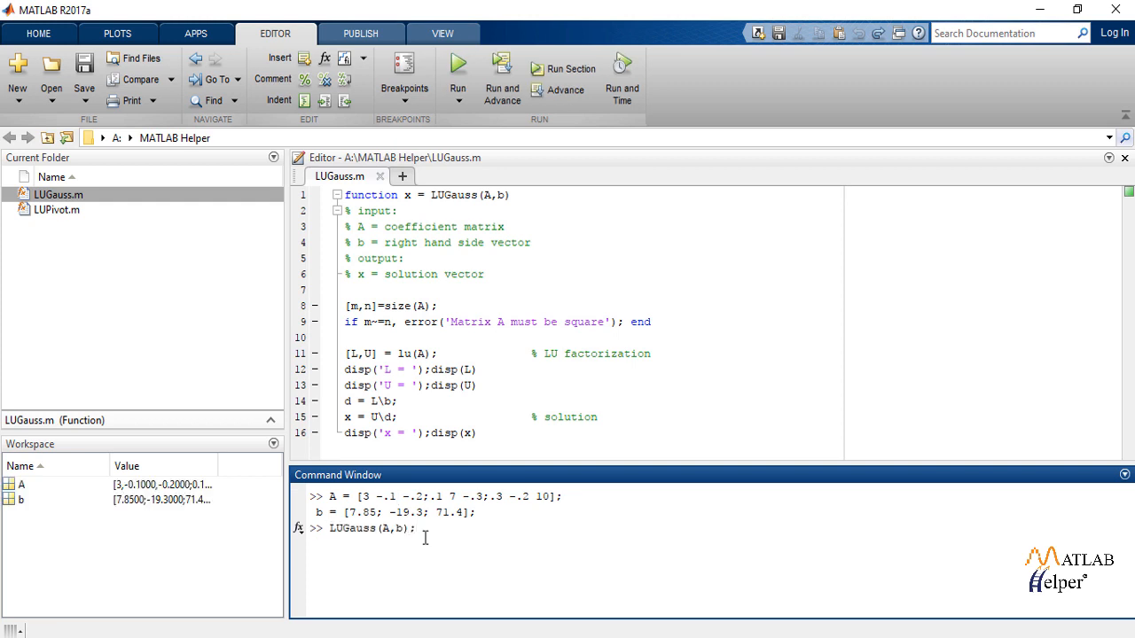
pyautogui.press('enter')
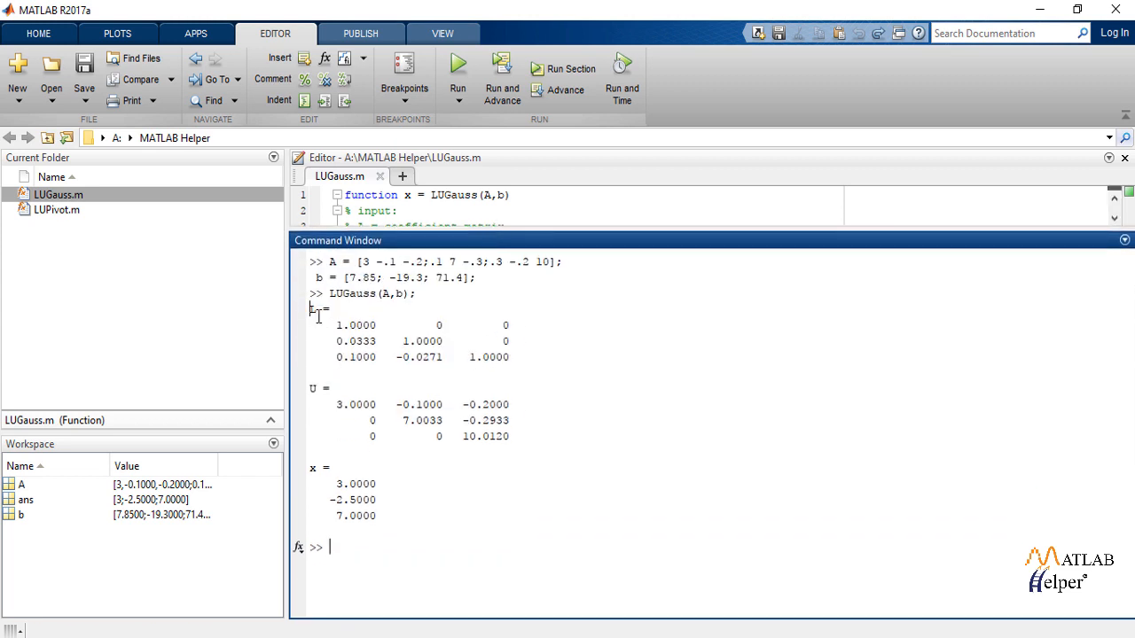
pyautogui.moveTo(312, 308); pyautogui.dragTo(511, 364)
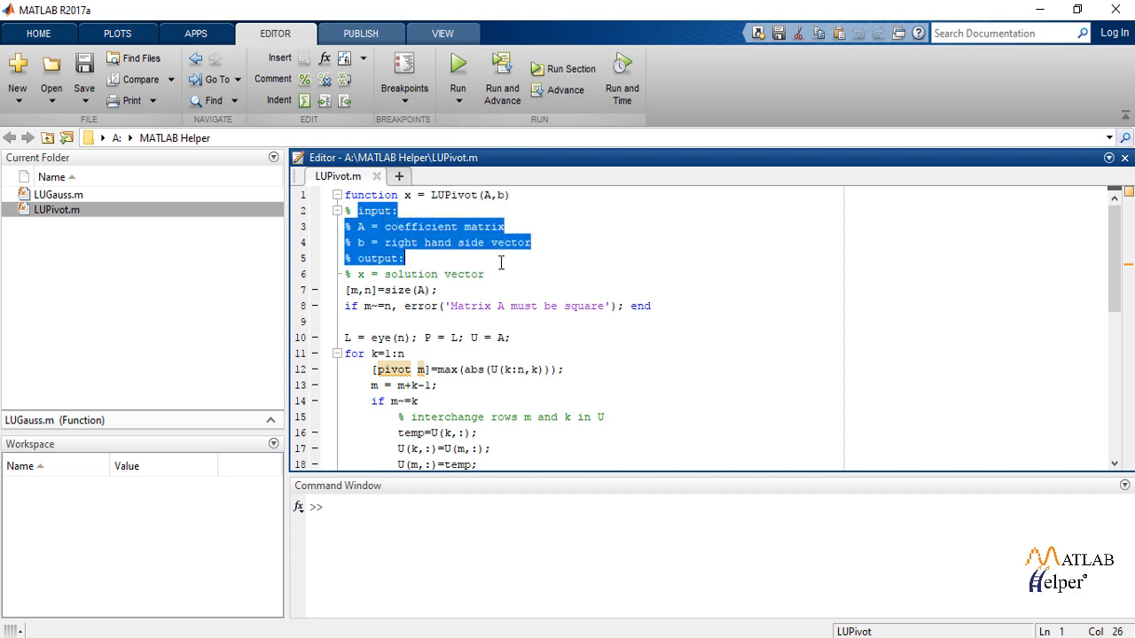
pyautogui.click(415, 273)
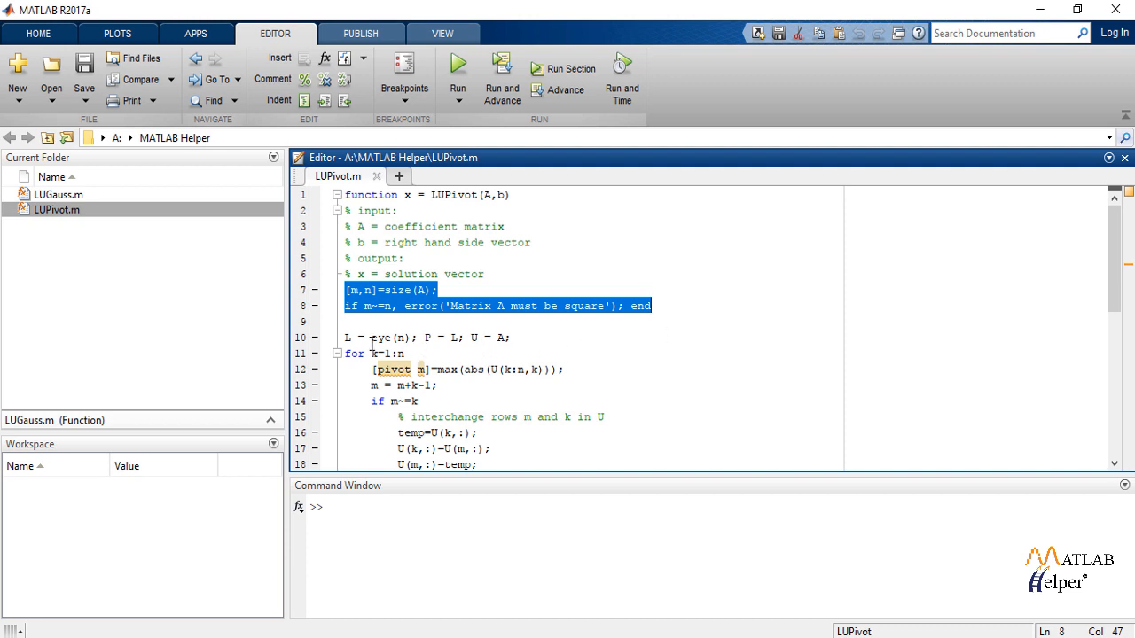
pyautogui.doubleClick(380, 337)
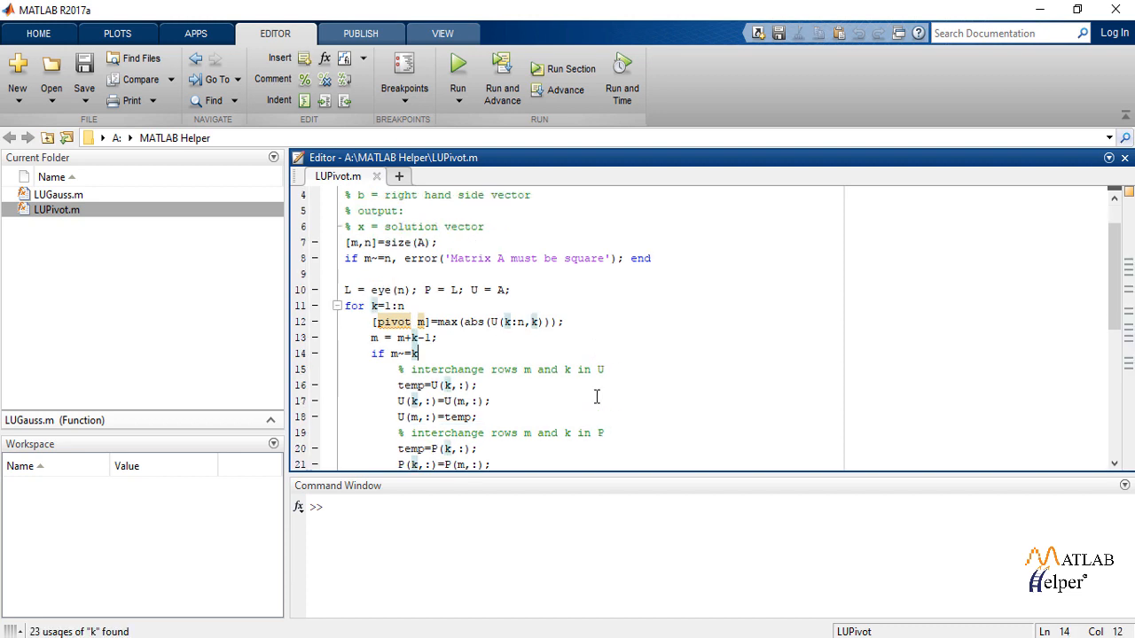
pyautogui.scroll(-3)
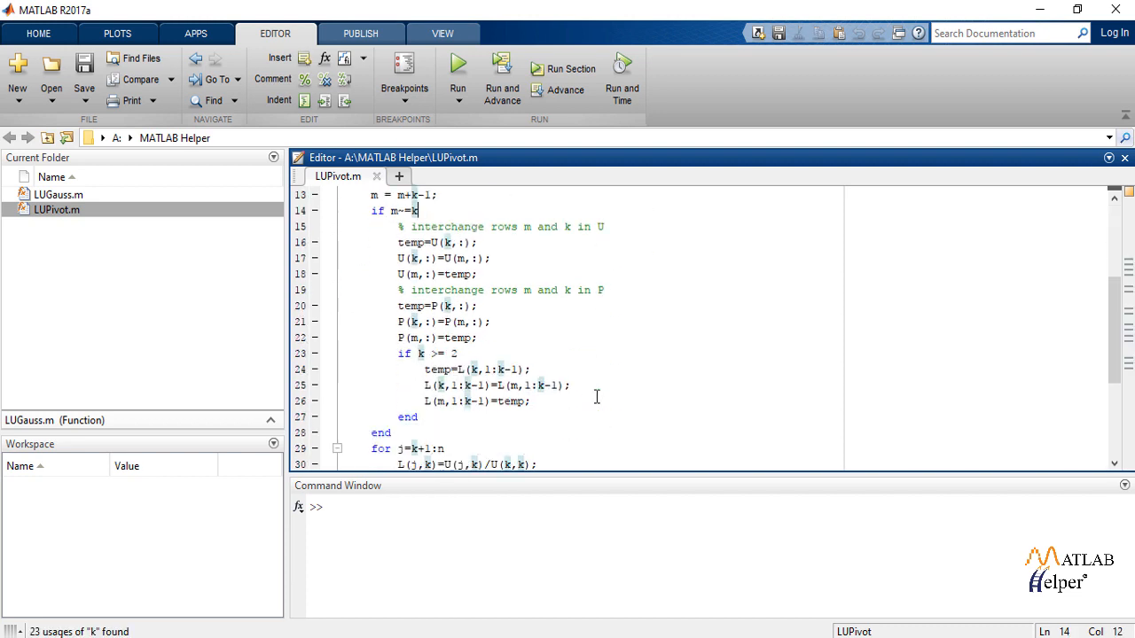
pyautogui.scroll(-3)
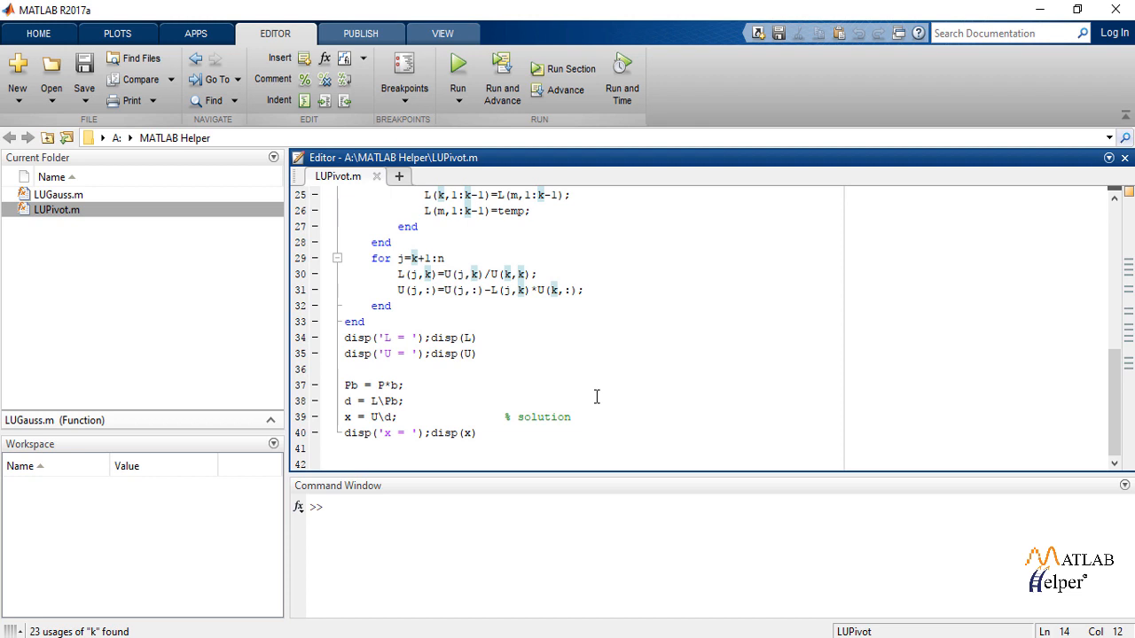
pyautogui.moveTo(564, 376)
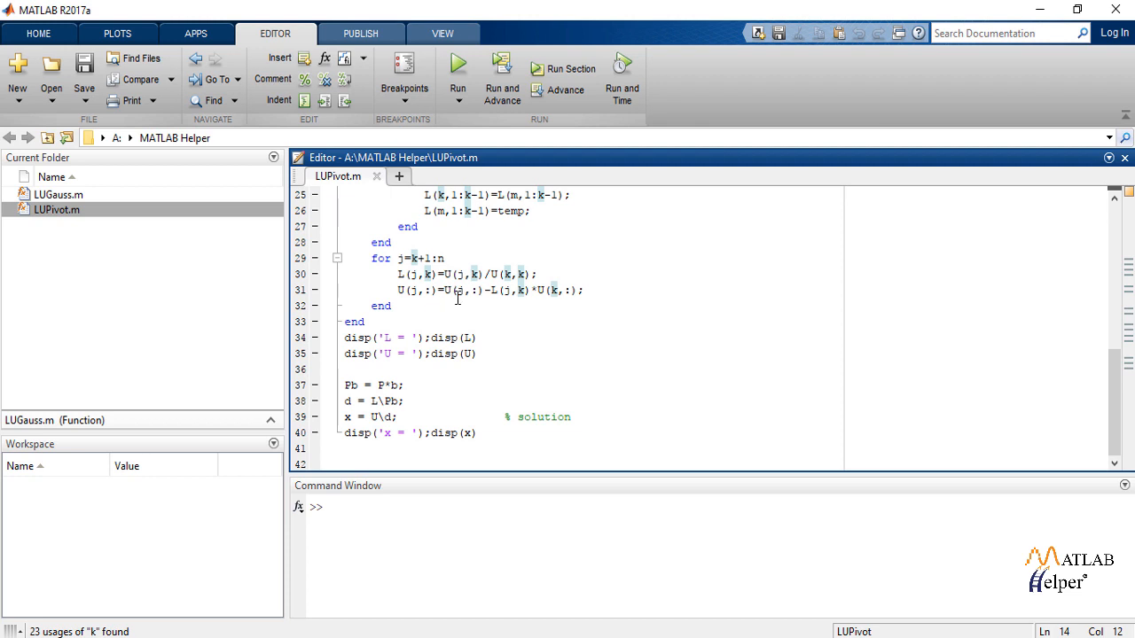
pyautogui.moveTo(595, 397)
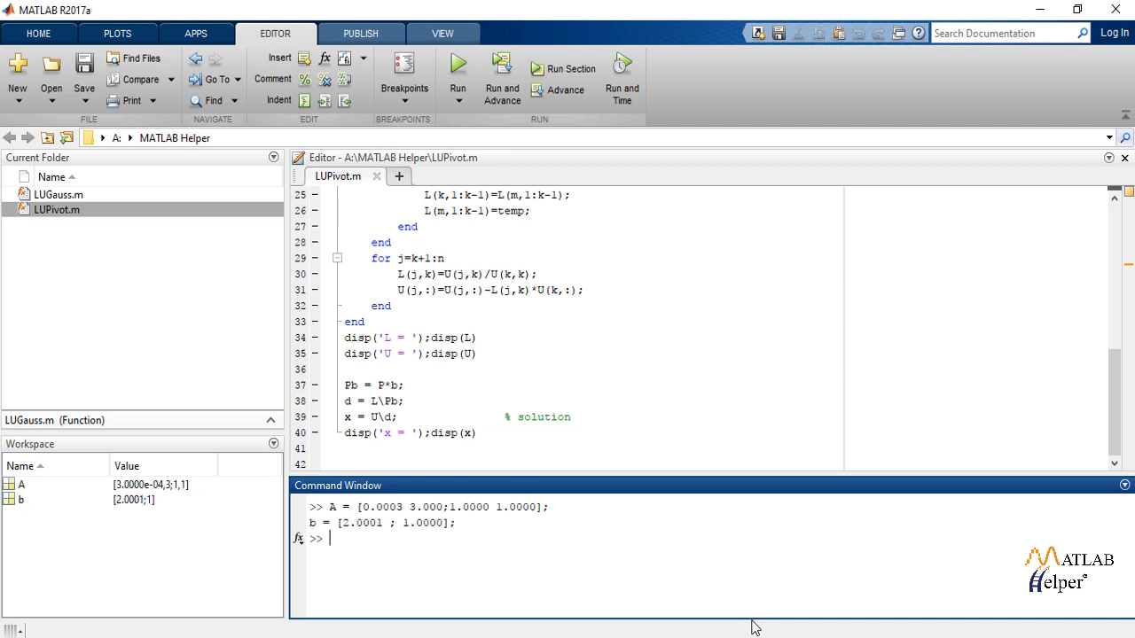
# Run LUPivot(A,b) on the near-singular 2×2 system, giving x = [0.3333; 0.6667]
pyautogui.write('LUPivot(A,b);')
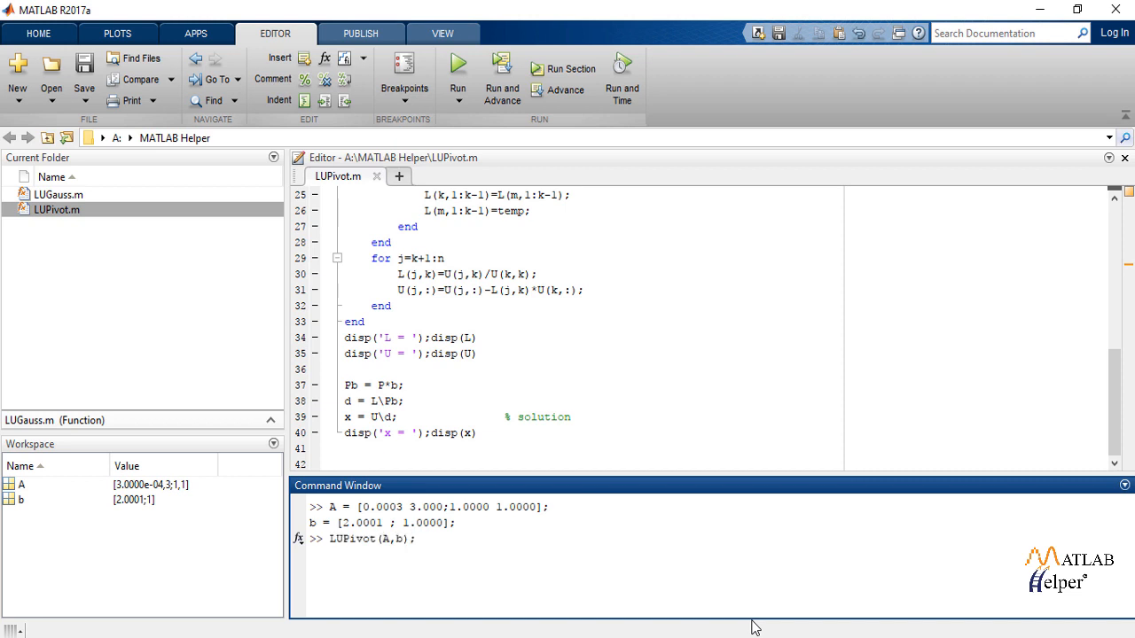
pyautogui.press('enter')
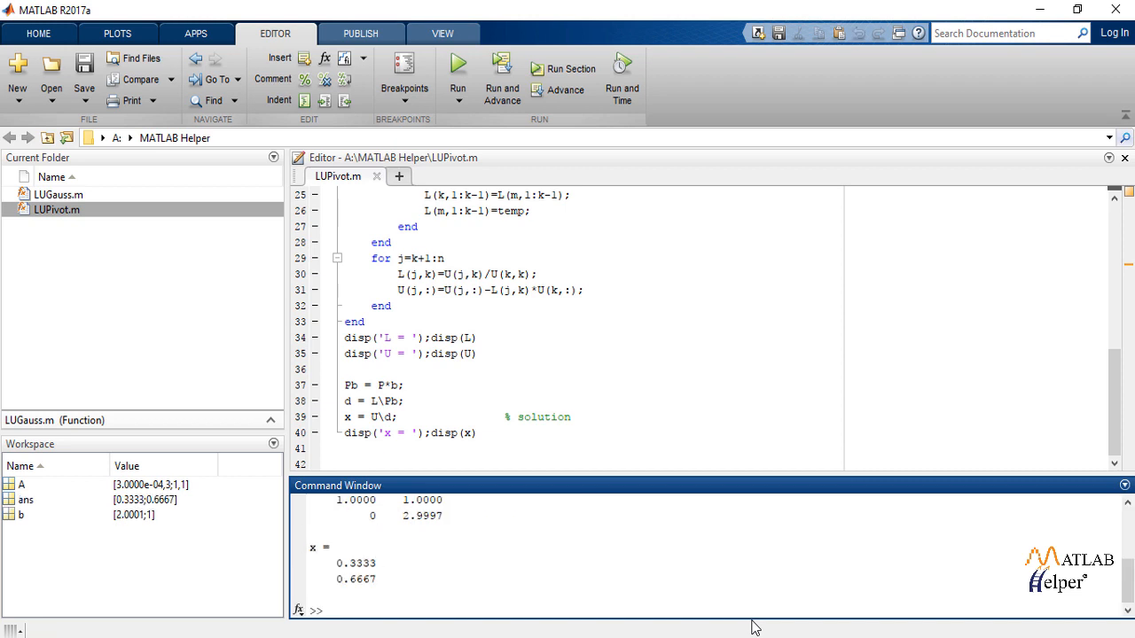